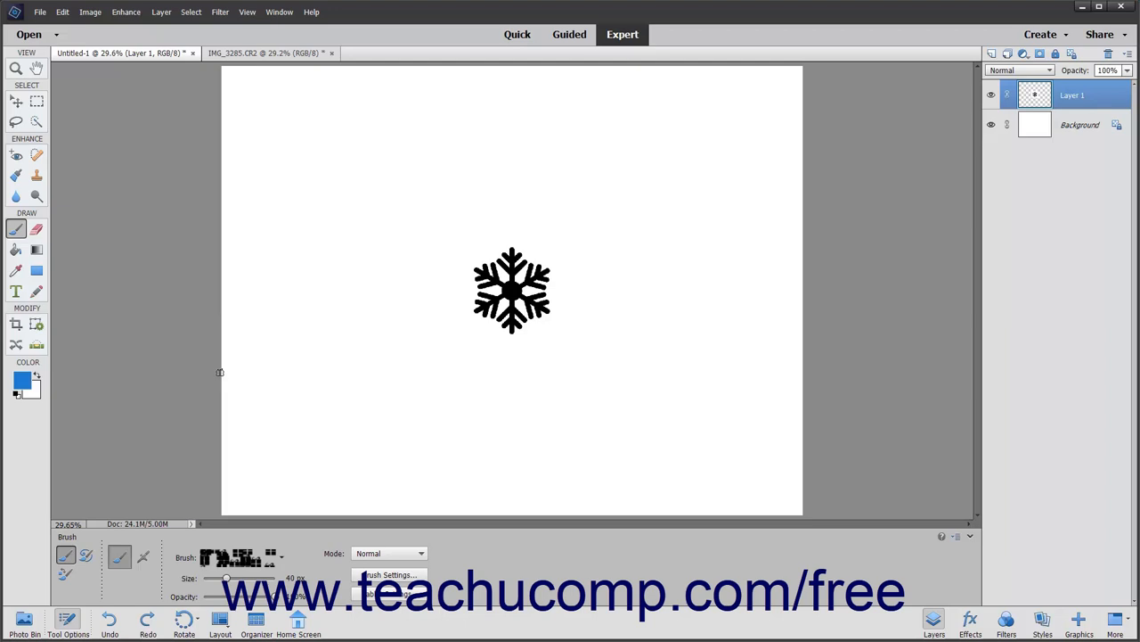
mouse_move(198, 272)
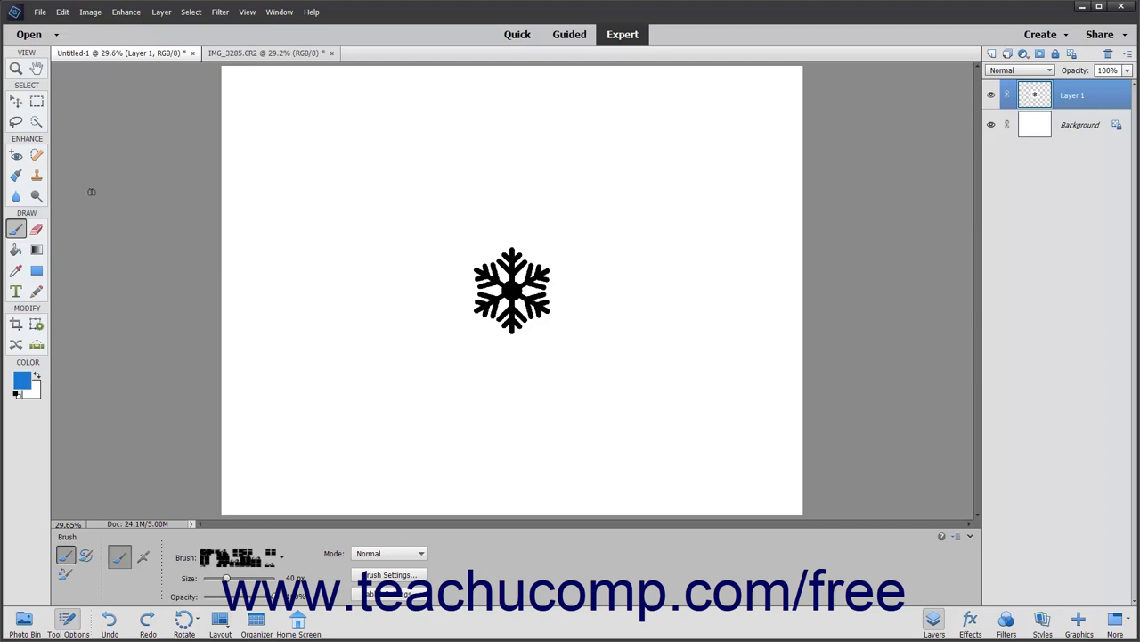
Step: Select the black snowflake shape on Layer 1 with the Quick Selection tool
click(36, 122)
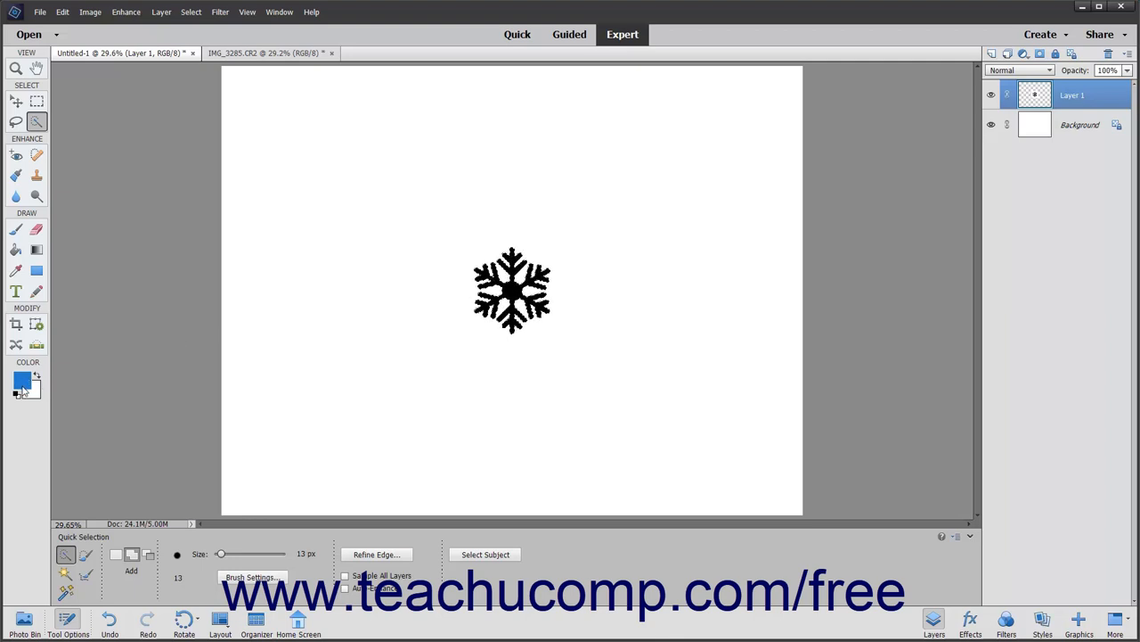
mouse_move(22, 381)
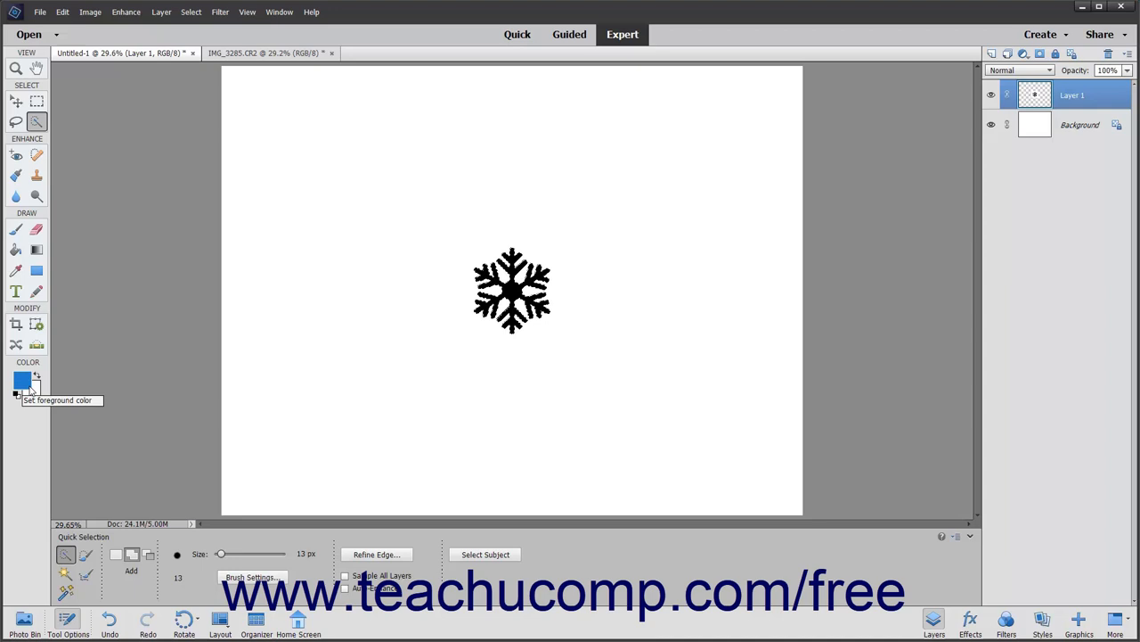
mouse_move(63, 12)
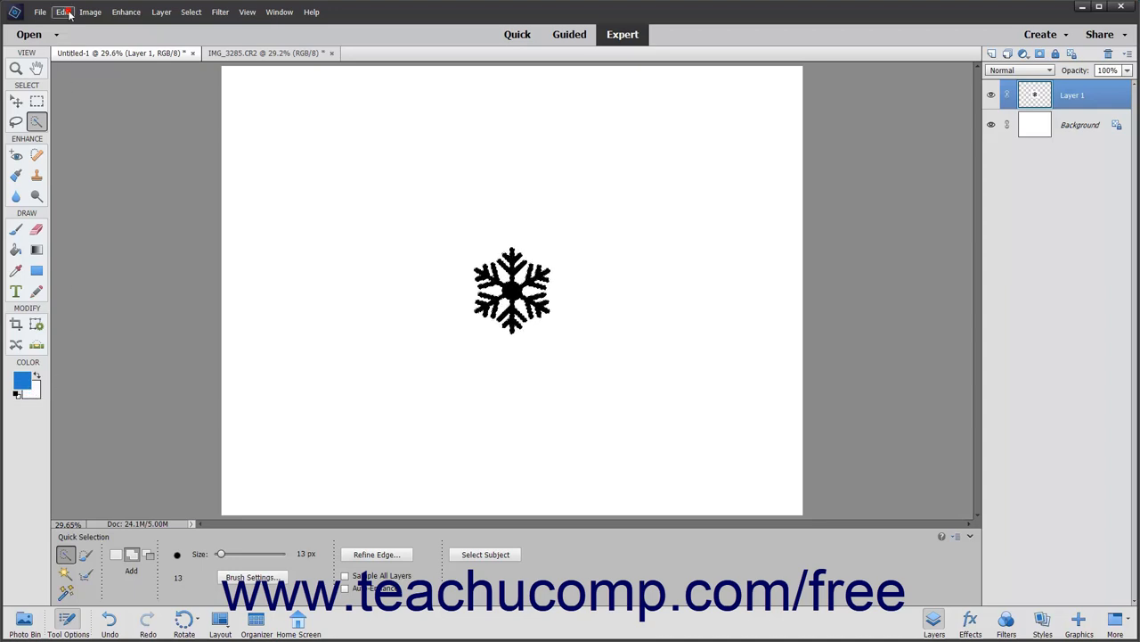
Step: Define a brush from the selection and name it 'Snowflake'
click(61, 11)
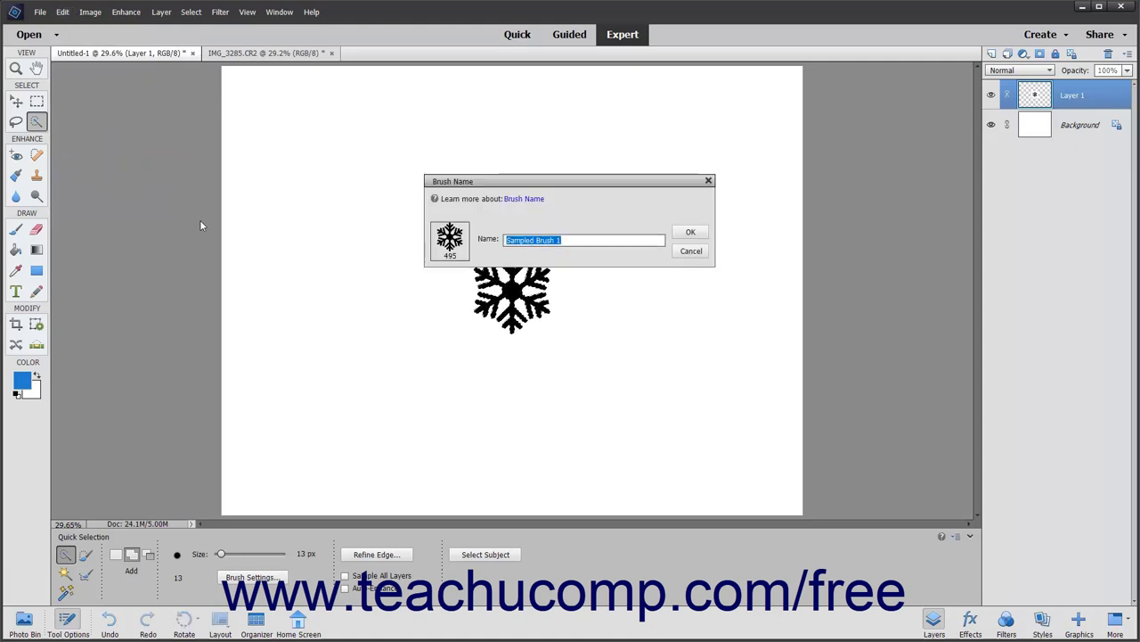
text(Snowflake)
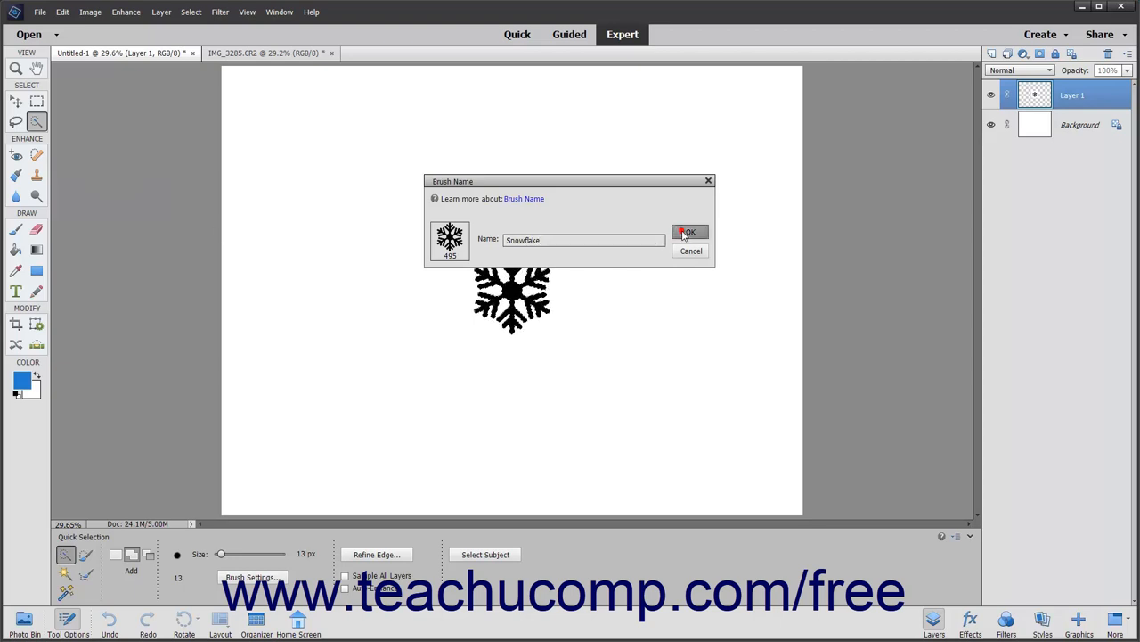
click(690, 233)
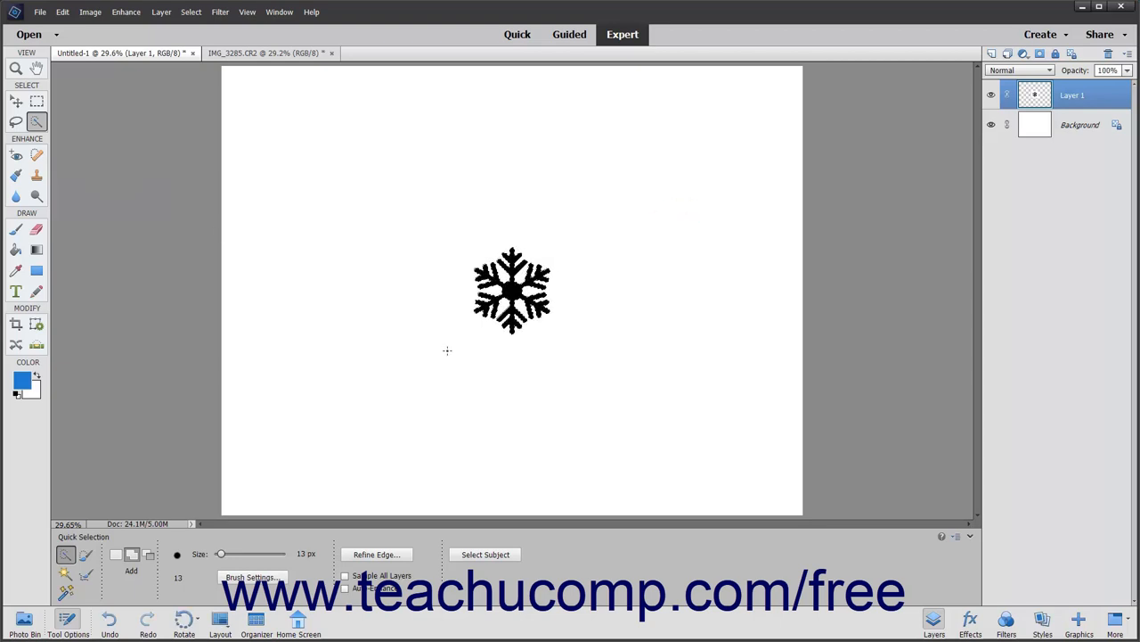
Step: Stamp blue Snowflake brush marks, then white snowflakes on the ornaments photo
click(15, 229)
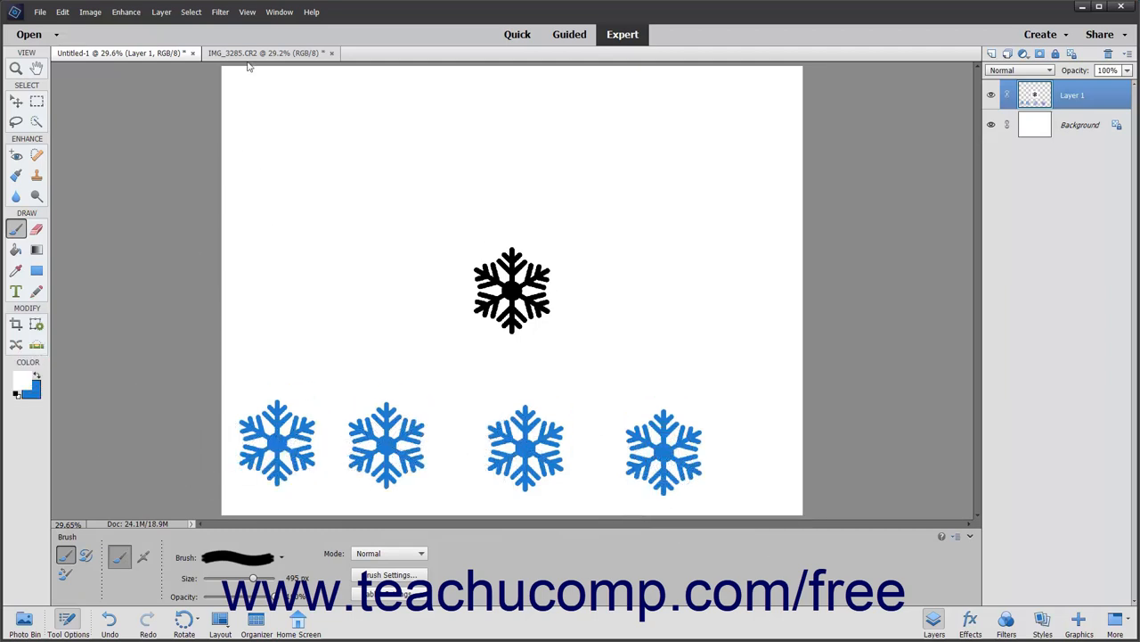
click(267, 53)
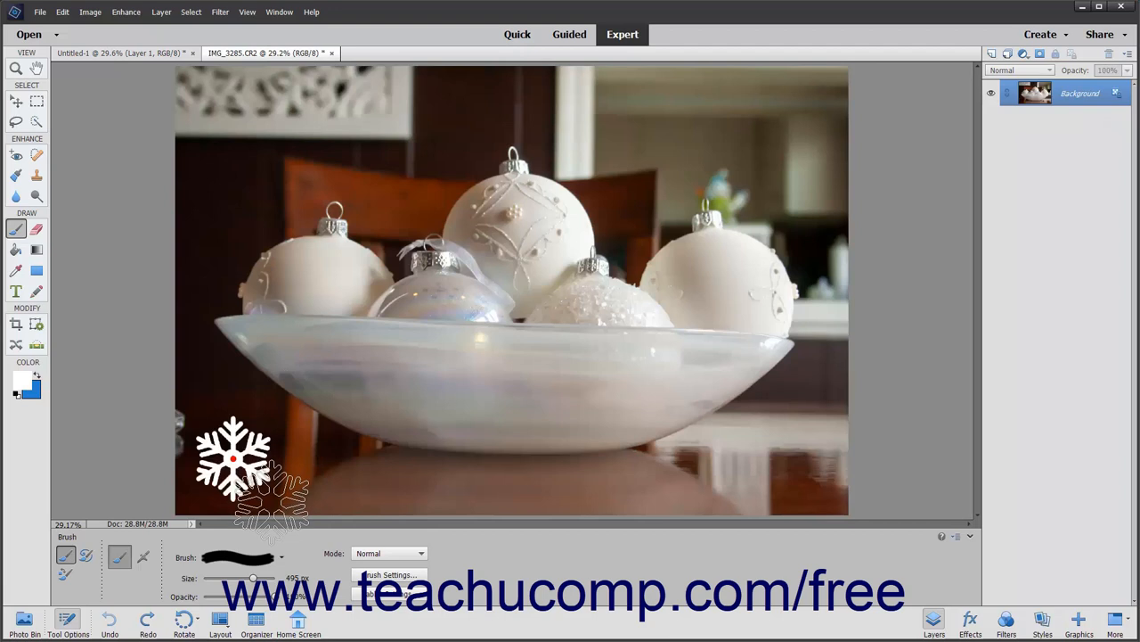
click(788, 465)
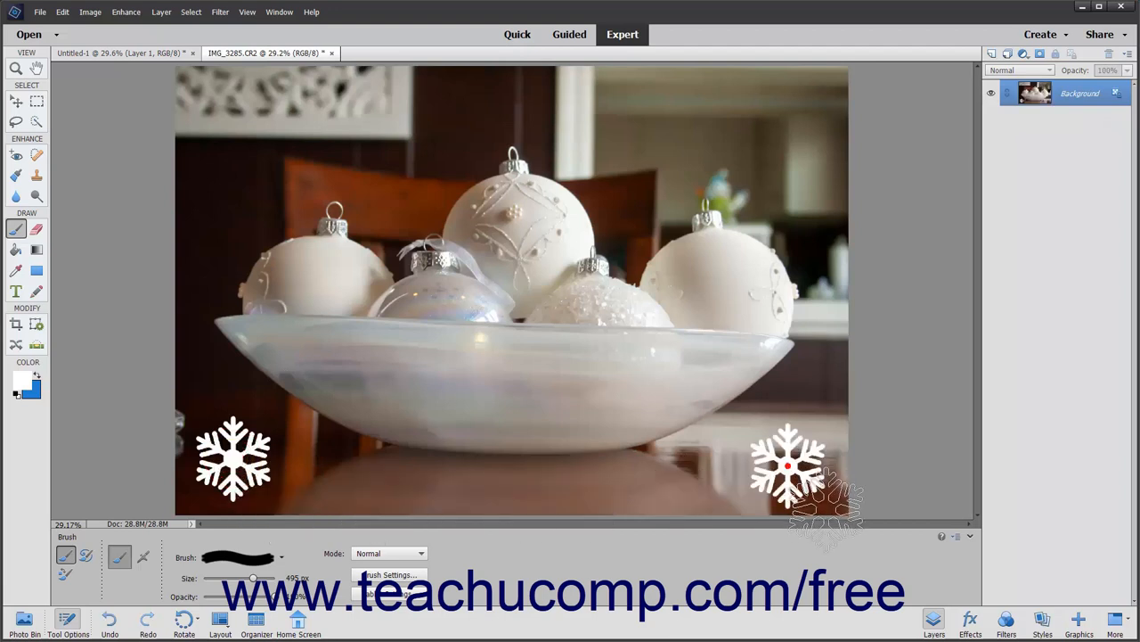